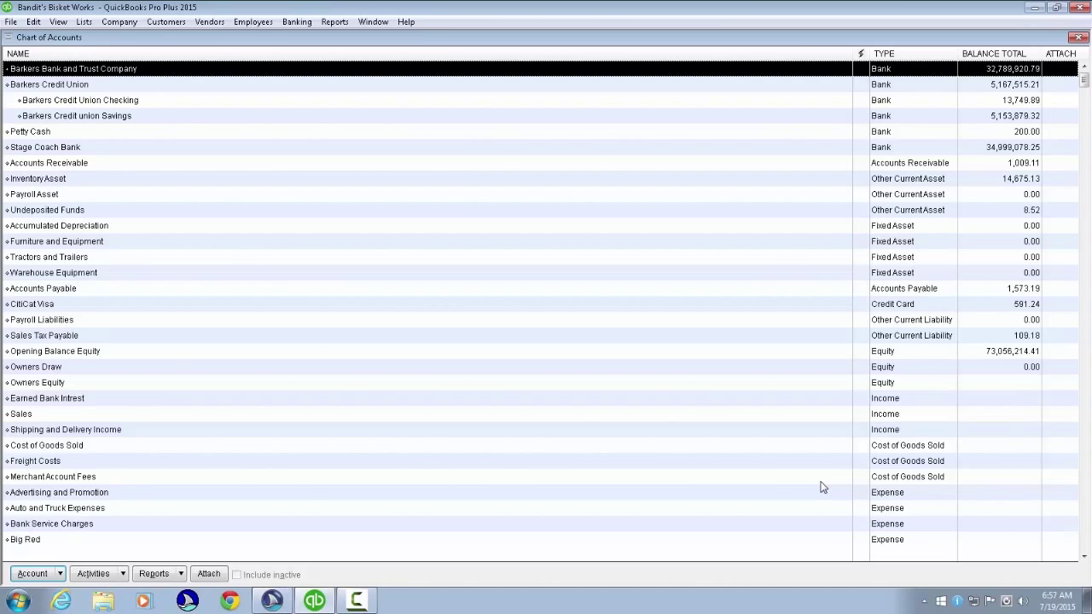
Step: Open the Banking menu from the Chart of Accounts screen
left_click(297, 22)
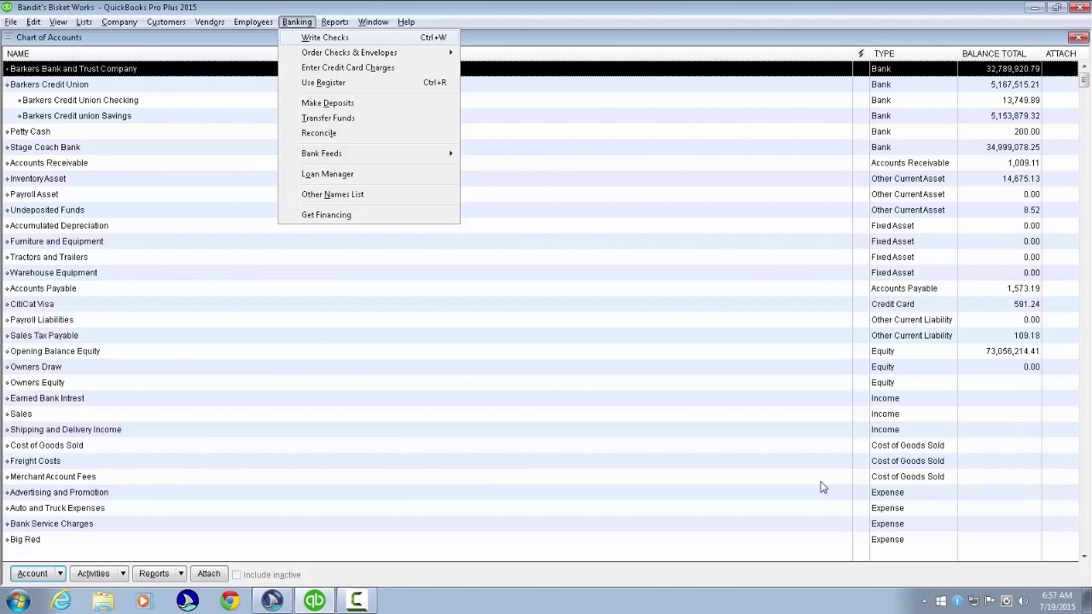
Step: Start check 10 via Write Checks, payable to Straw, Stick or Brick Contracting
left_click(325, 36)
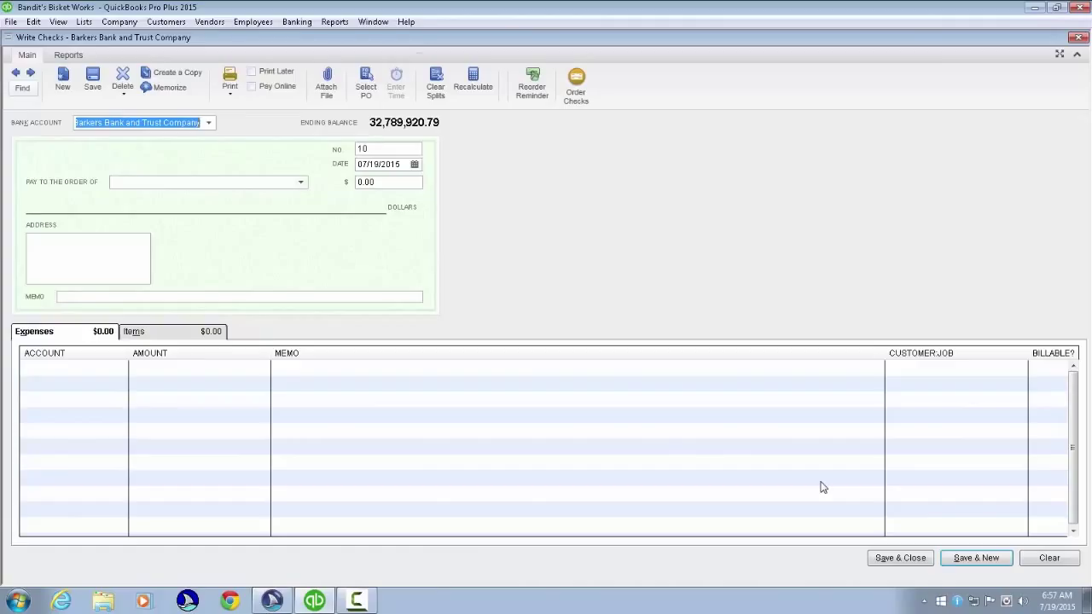
left_click(387, 148)
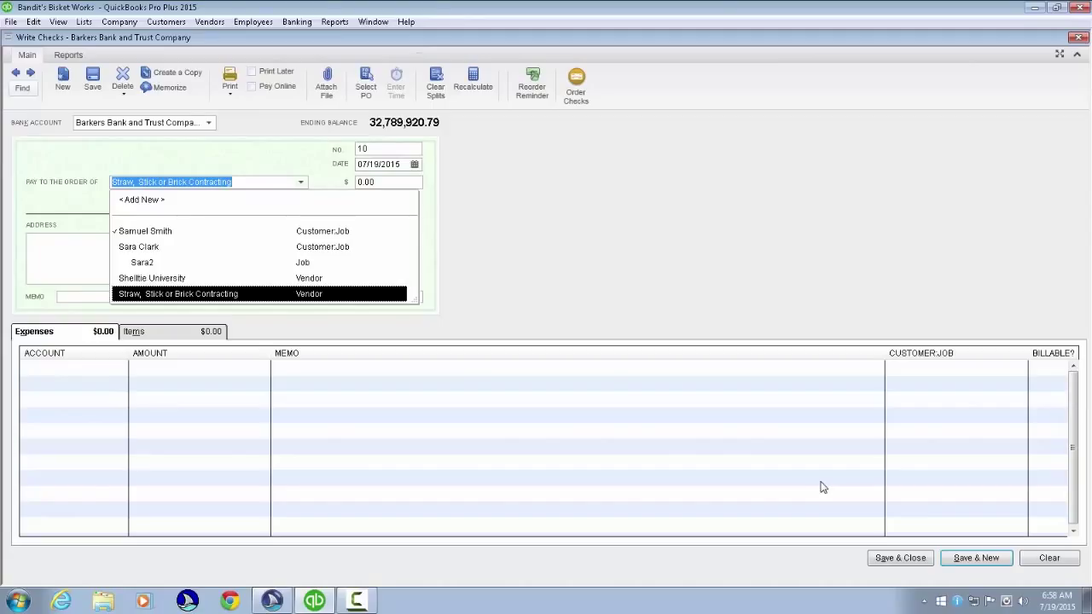
left_click(176, 293)
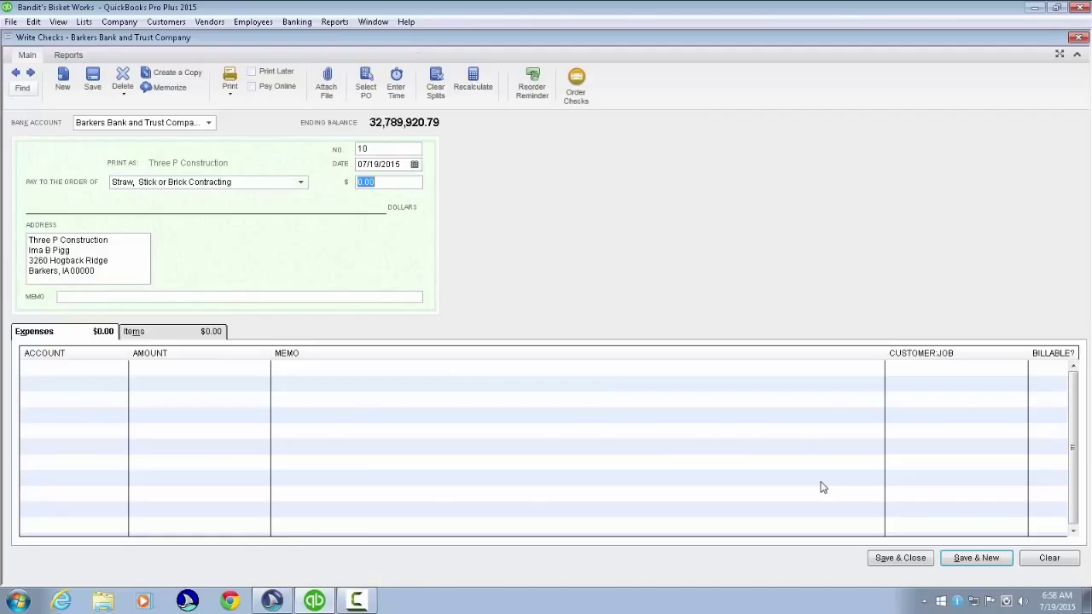
Step: Enter 5000 as the check amount and the memo 'building pillans'
type("5")
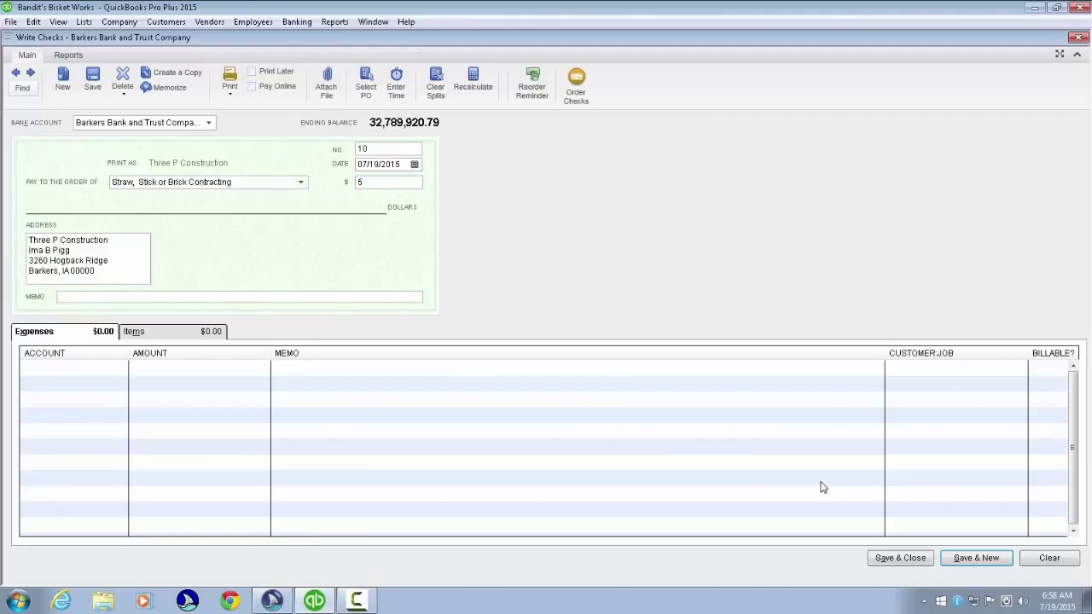
type("000.00")
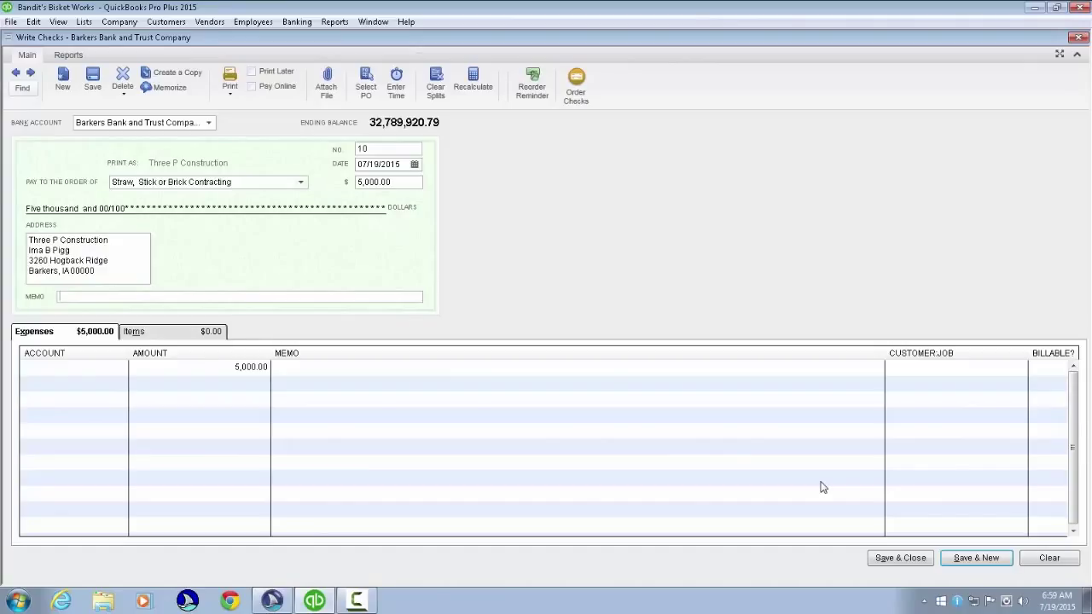
type("building pla")
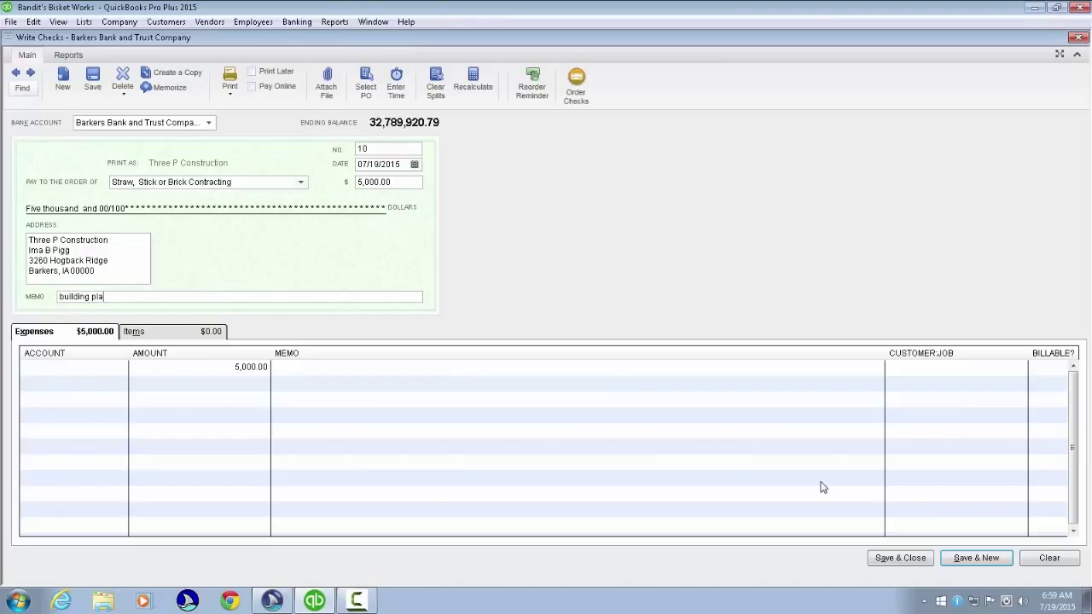
type("ns")
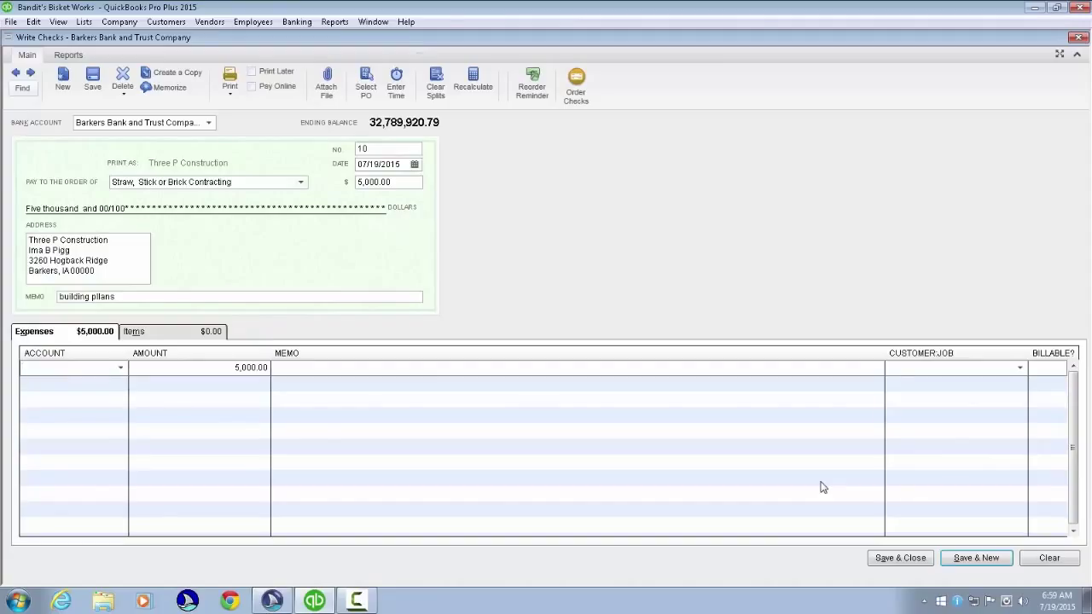
Step: Enter 'new Construction' as the expense line's account, triggering Account Not Found
left_click(60, 368)
type("new")
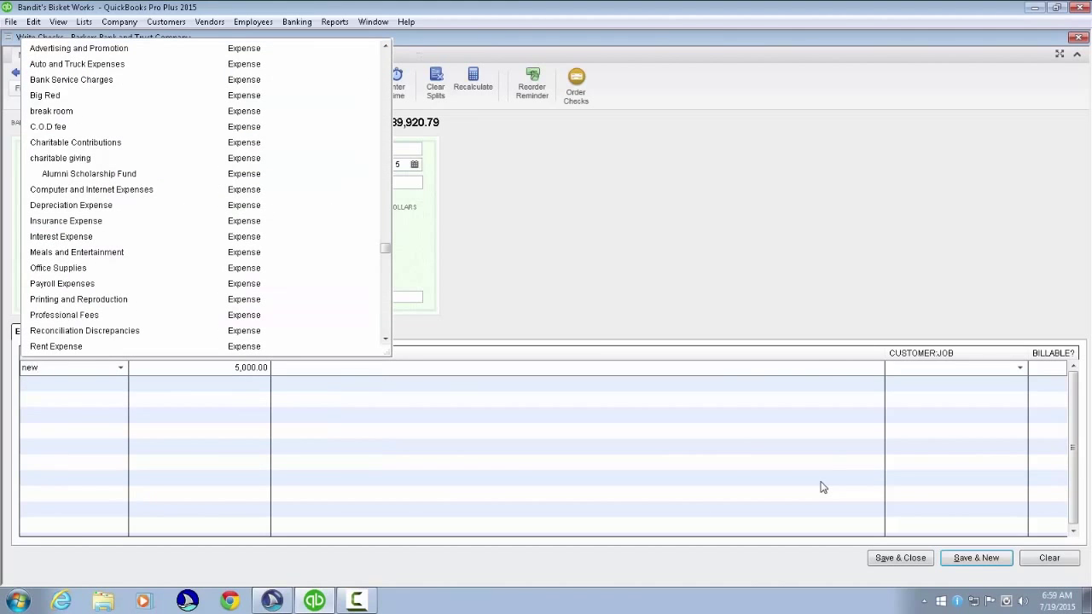
type("Construction")
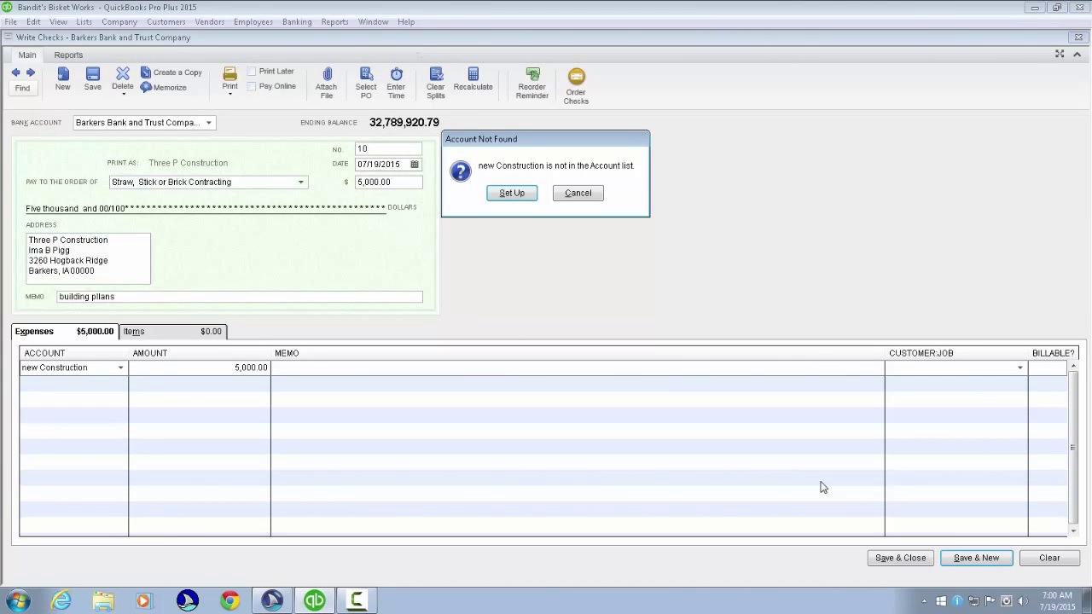
Step: Choose Set Up to create the missing 'new Construction' account
left_click(511, 192)
type("plans")
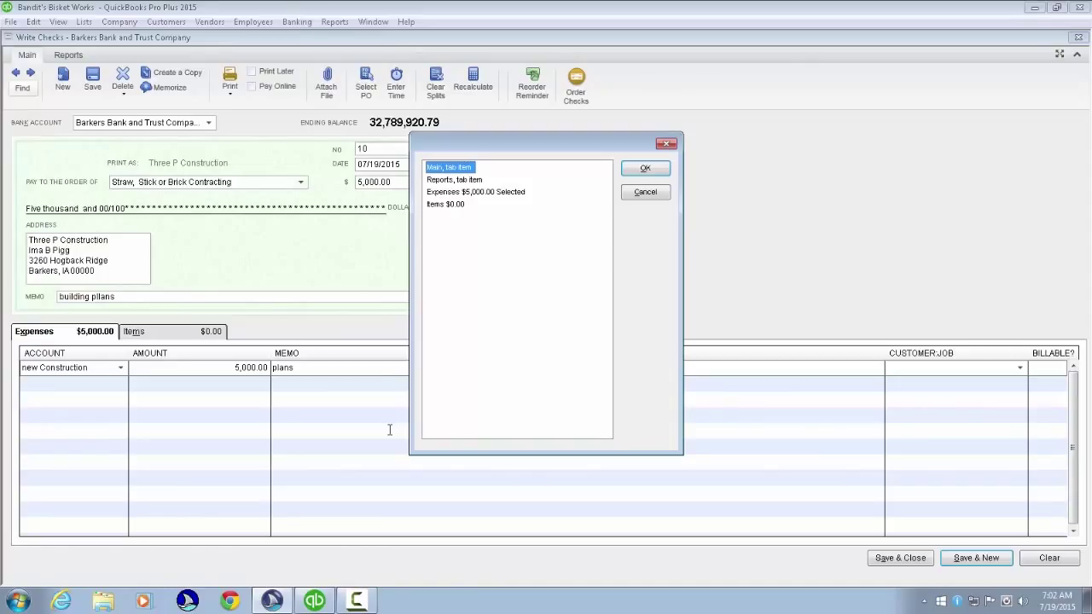
Step: Select the Reports, Expenses and Items sections, then switch the list to form commands
left_click(455, 179)
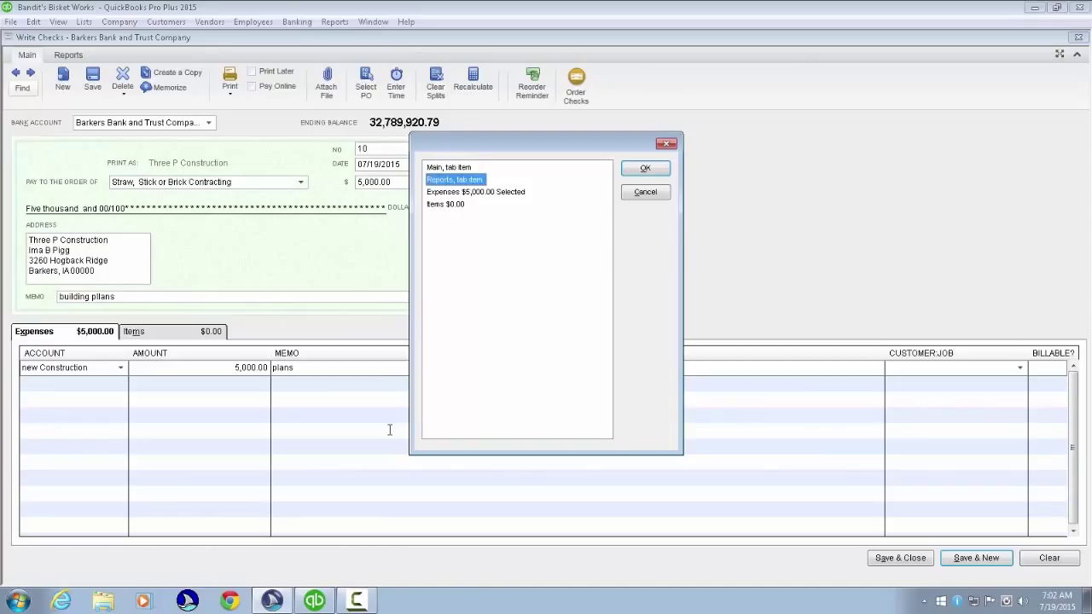
left_click(476, 191)
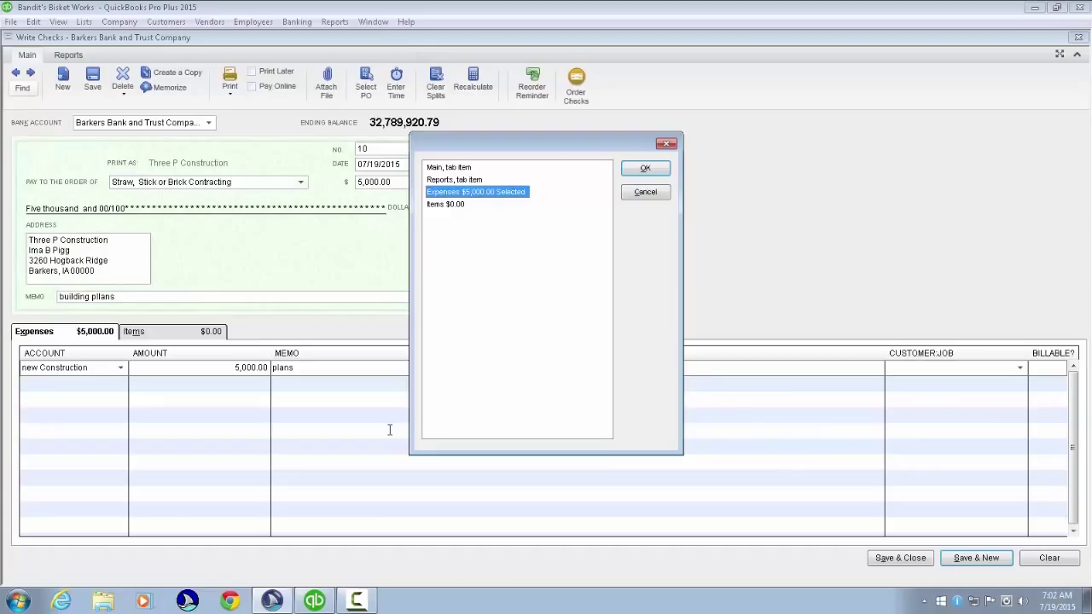
left_click(446, 204)
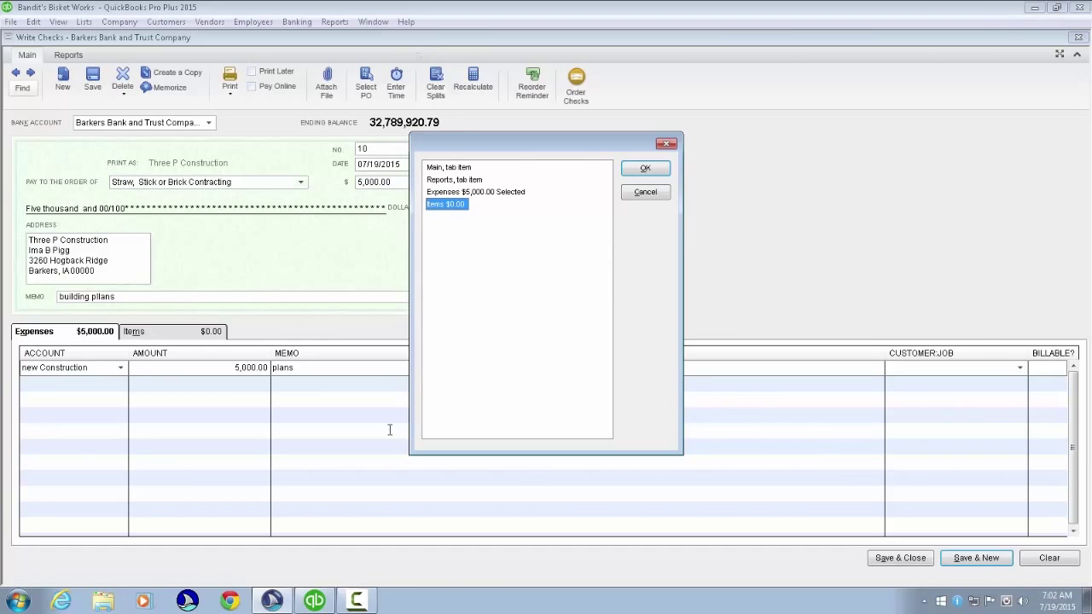
left_click(645, 167)
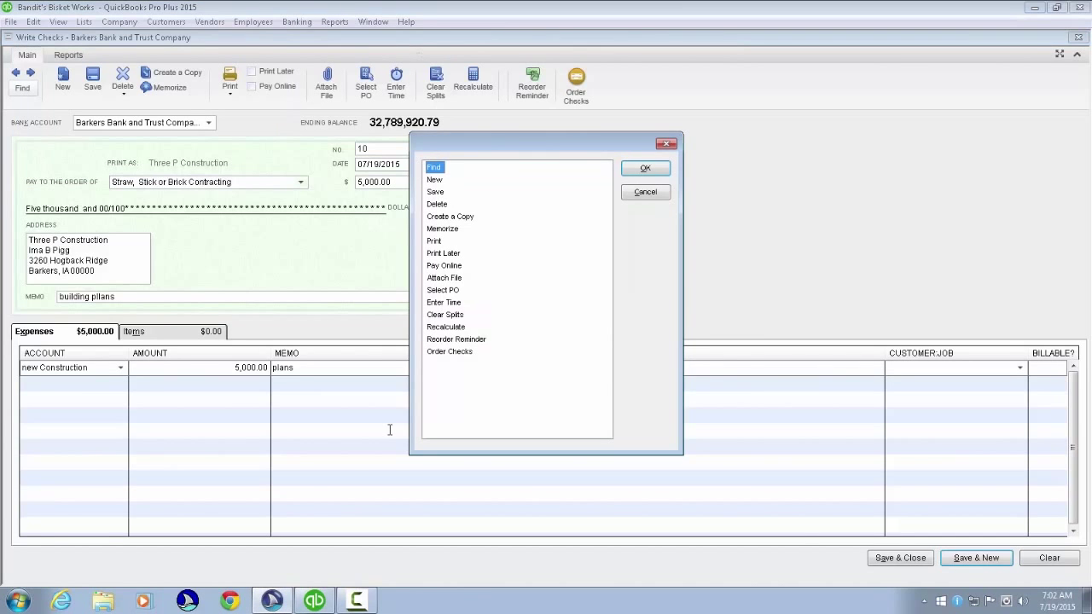
left_click(436, 192)
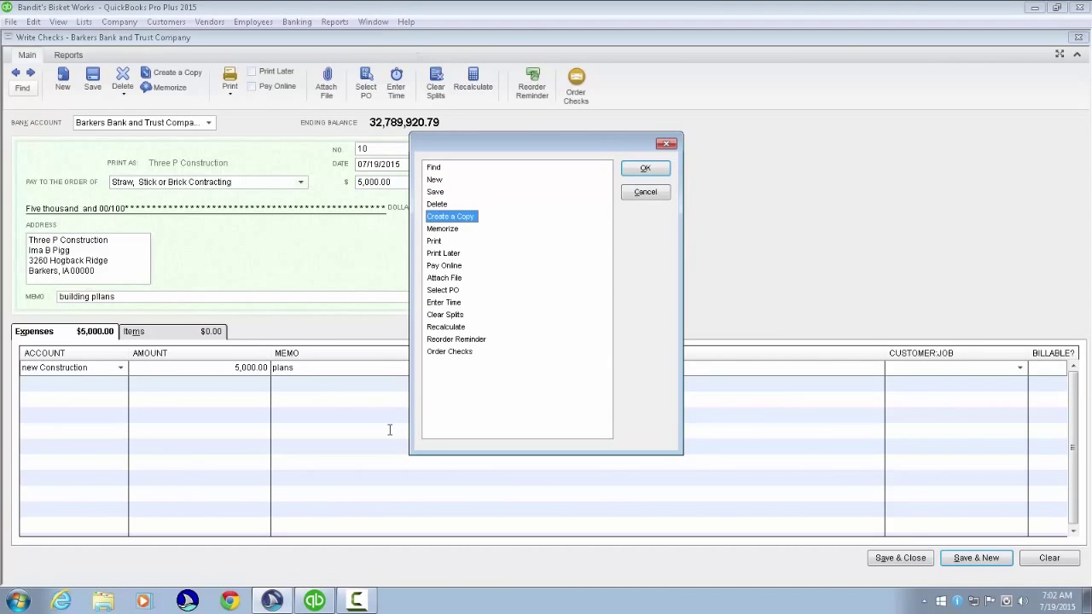
left_click(435, 241)
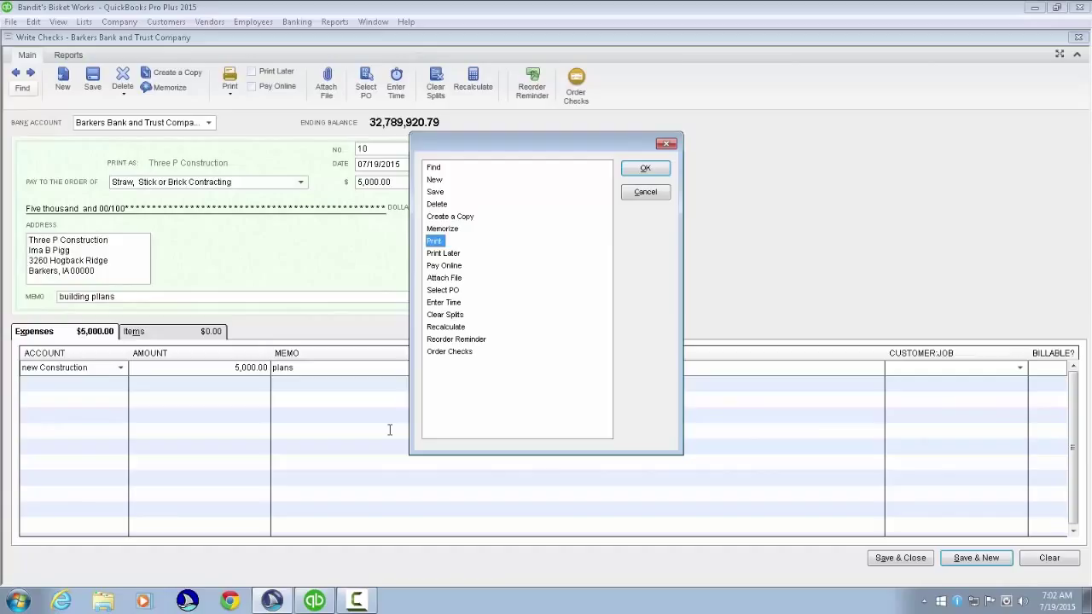
left_click(443, 265)
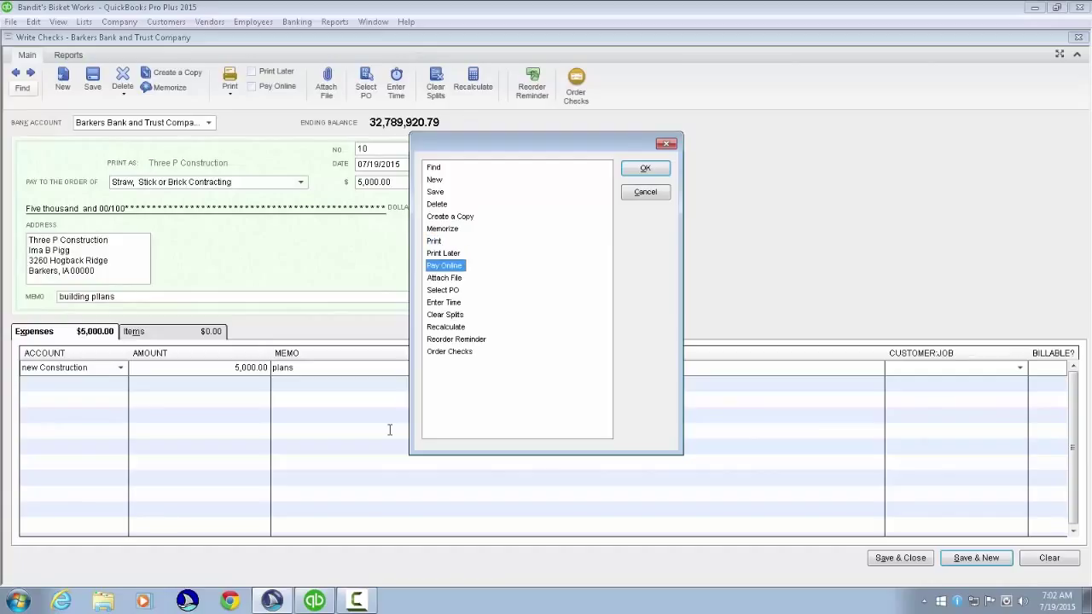